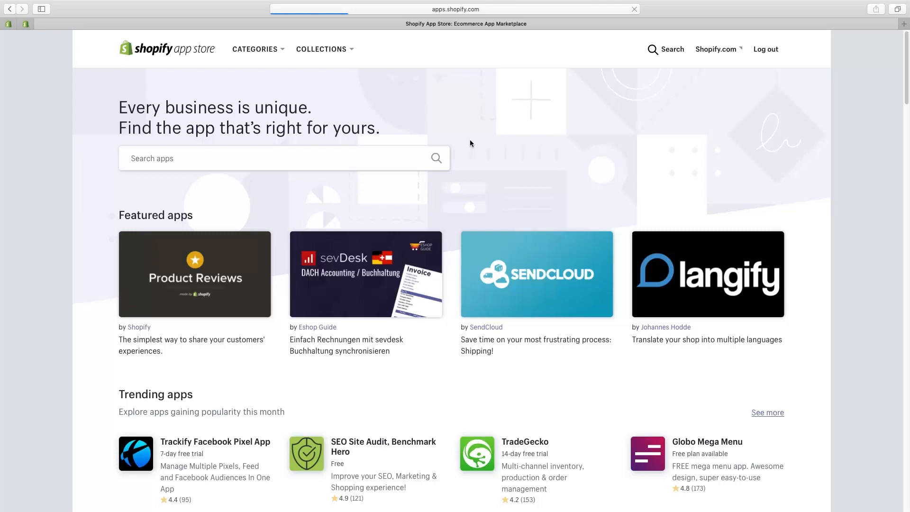
Search the App Store for 'Google Shopping' and open the Google Shopping Feed listing.
click(283, 158)
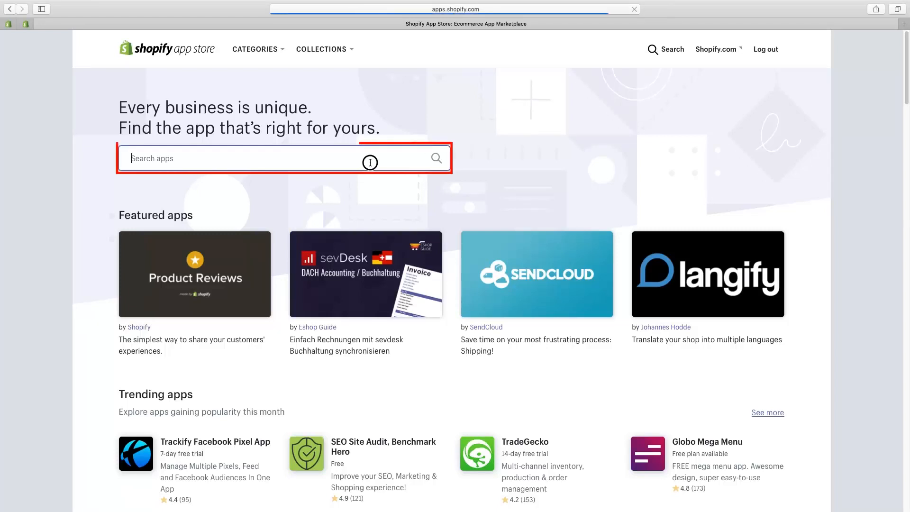
text(Googl)
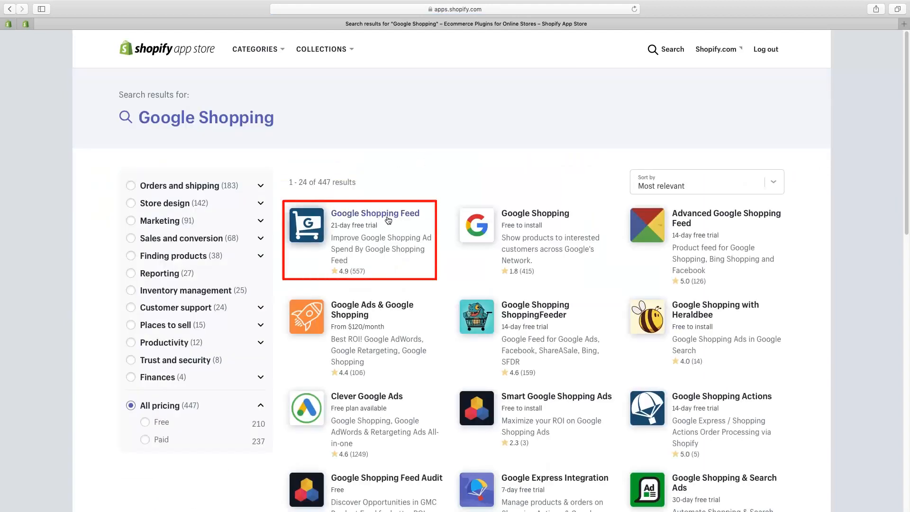
click(375, 214)
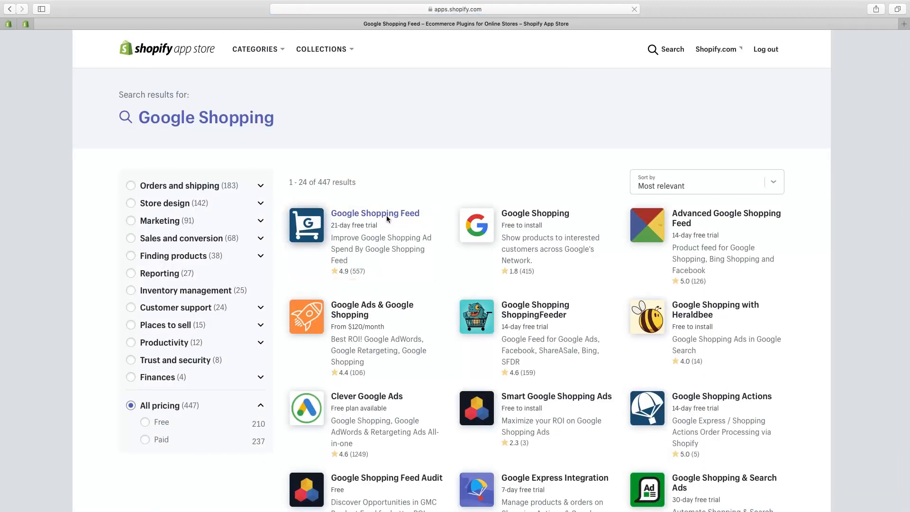
click(374, 213)
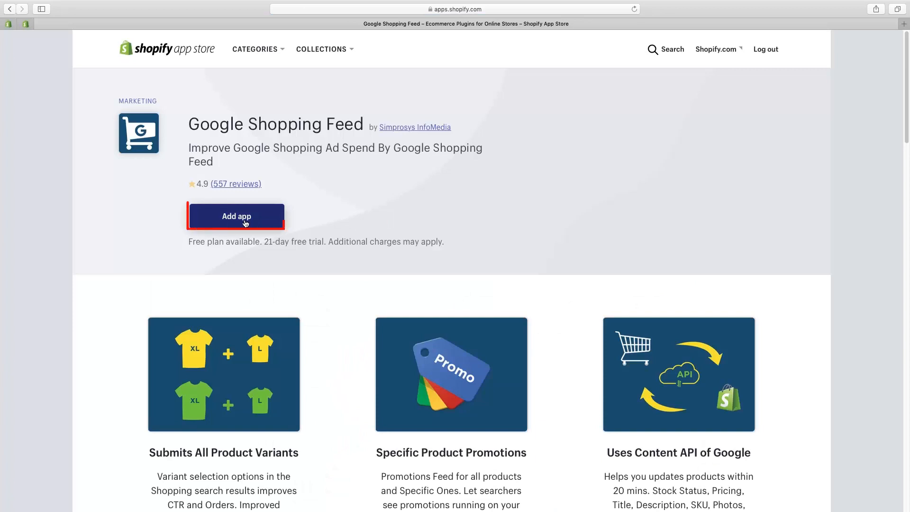
Add the Google Shopping Feed app to the store, reaching its permissions page.
click(236, 217)
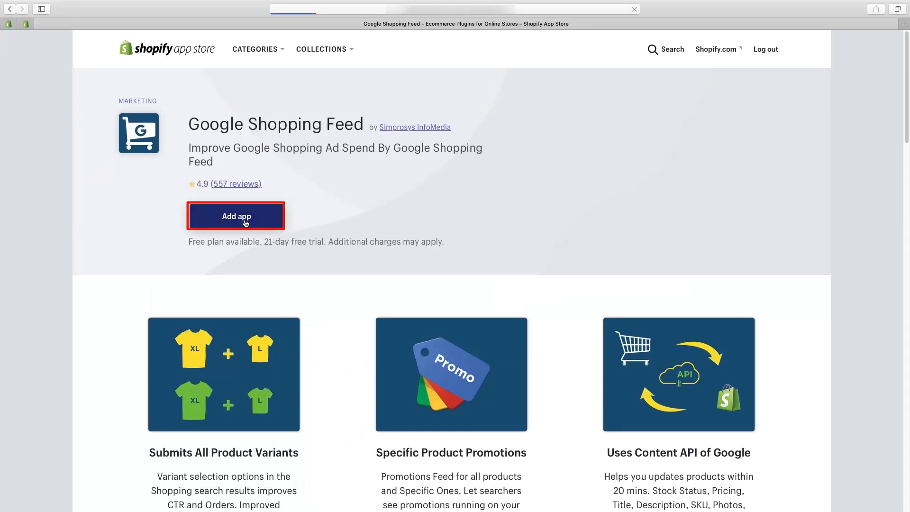
click(236, 216)
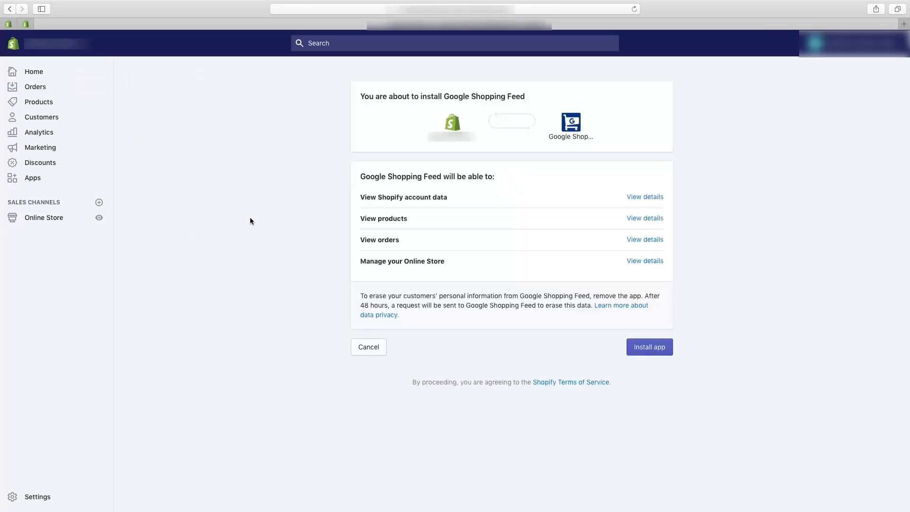
Install Google Shopping Feed and allow it access to the Google account.
click(649, 348)
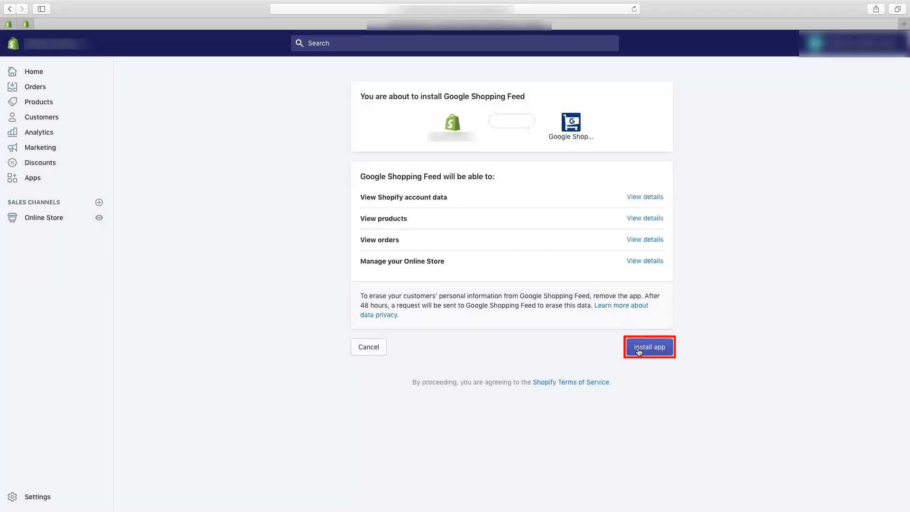
click(648, 347)
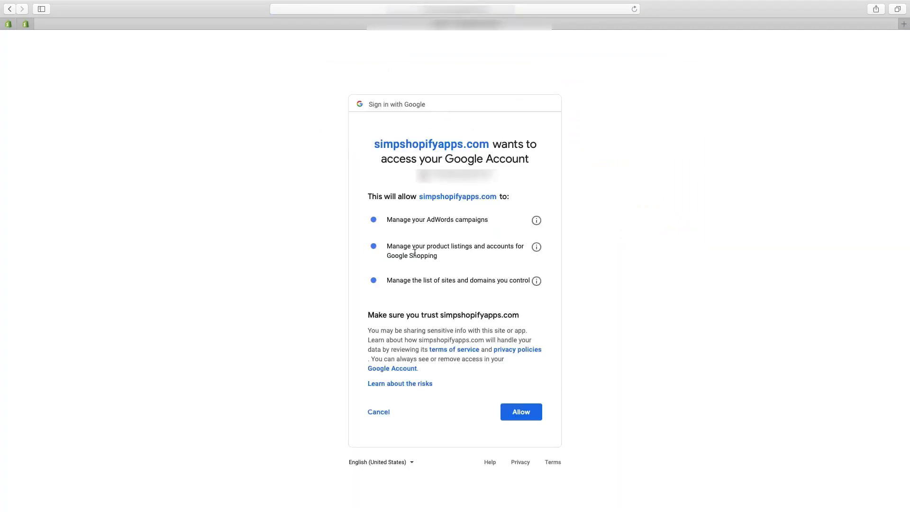
click(520, 411)
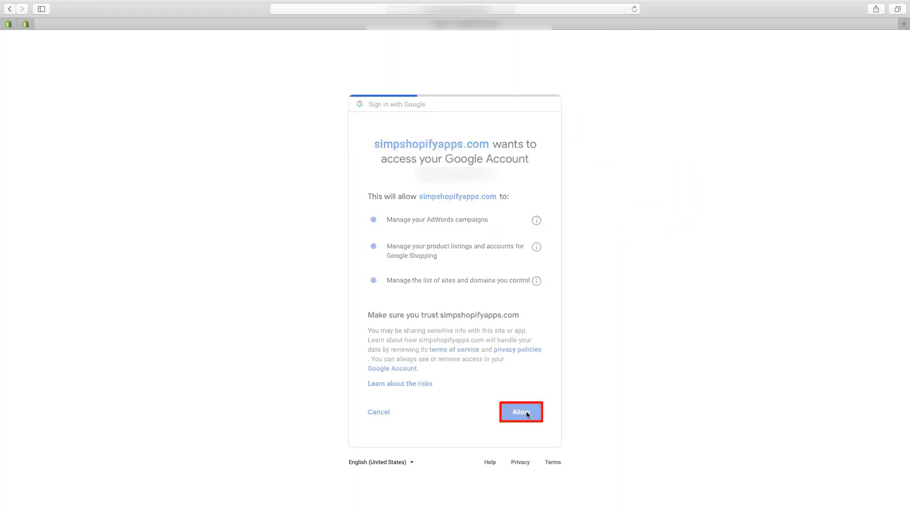
click(521, 412)
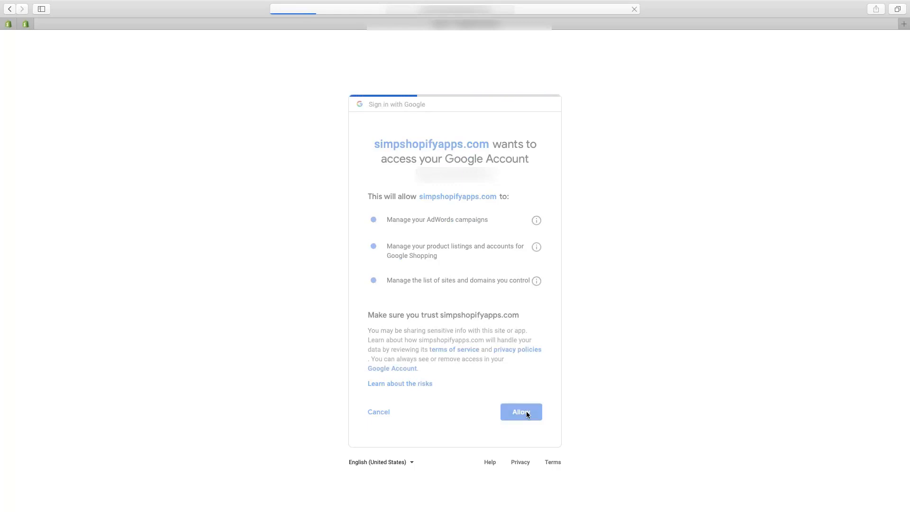
click(521, 411)
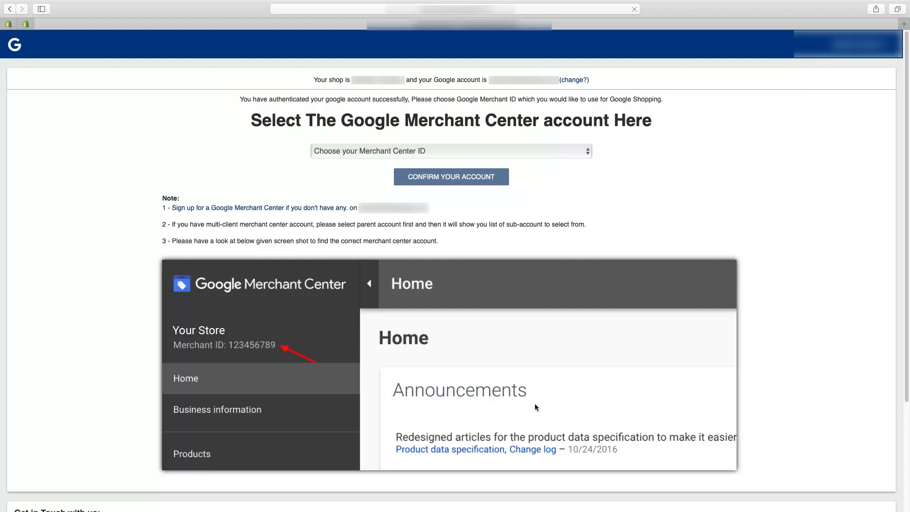
Choose the Merchant Center ID and its sub-account, then confirm the account.
click(452, 151)
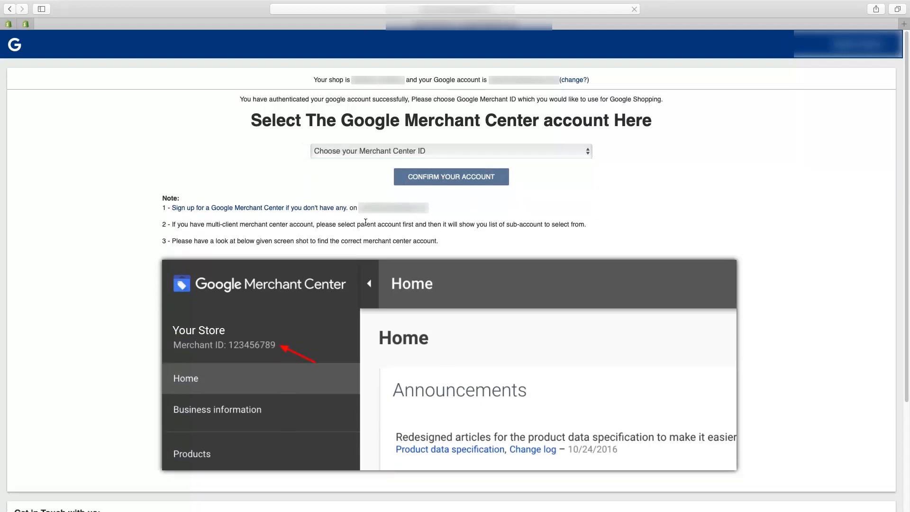
click(451, 150)
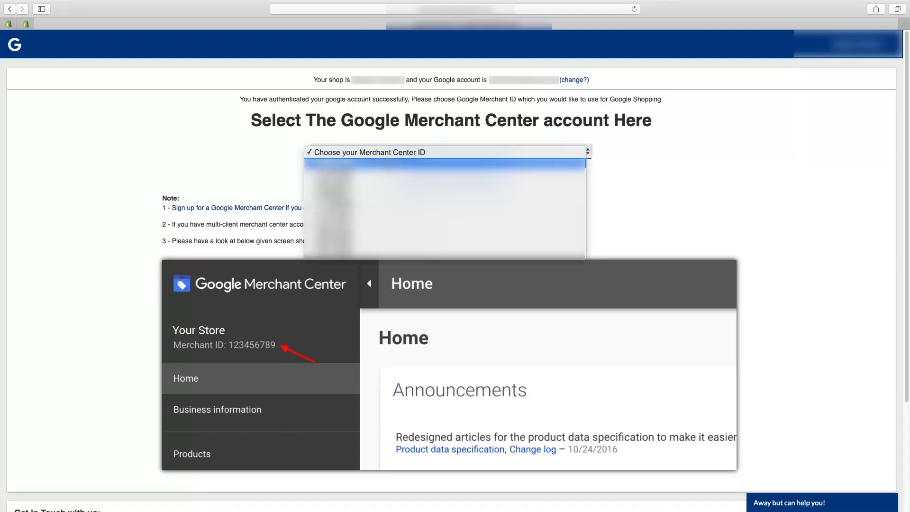
click(449, 152)
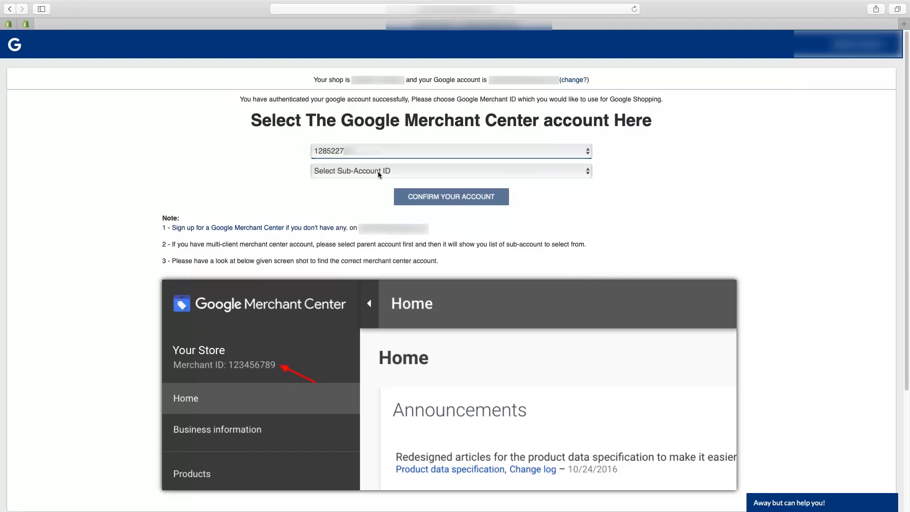
click(450, 171)
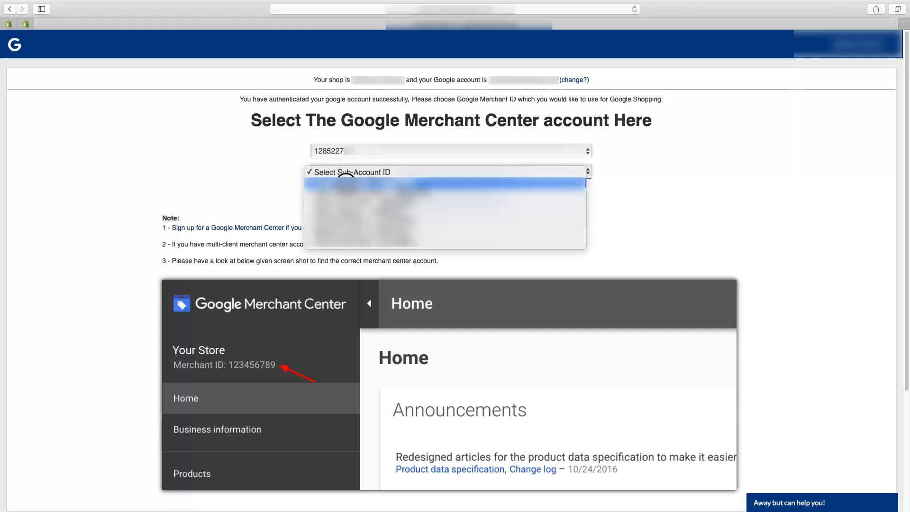
click(446, 180)
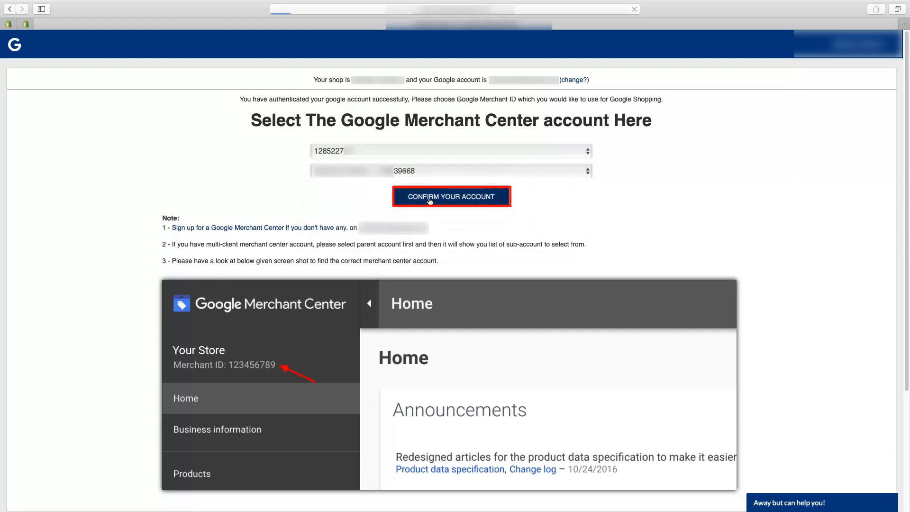
click(451, 197)
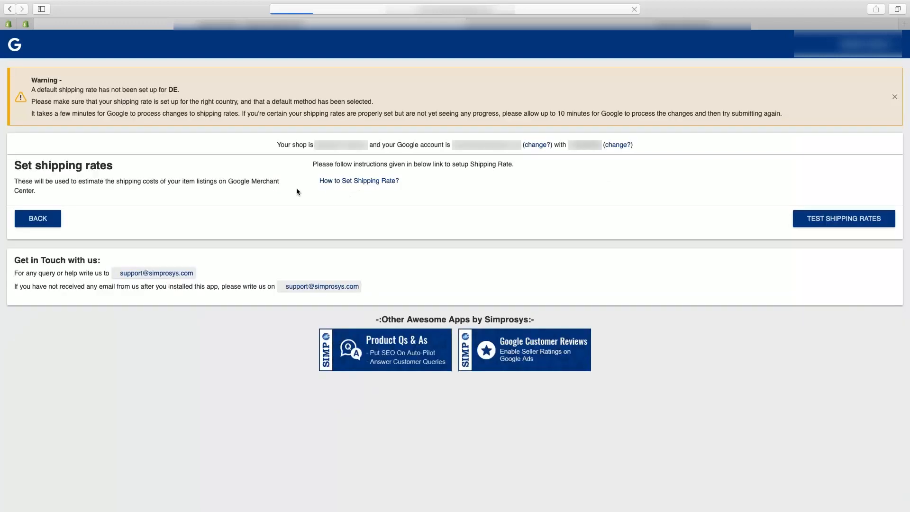
Run the shipping rate test successfully and continue to the Shopify sync settings.
click(358, 180)
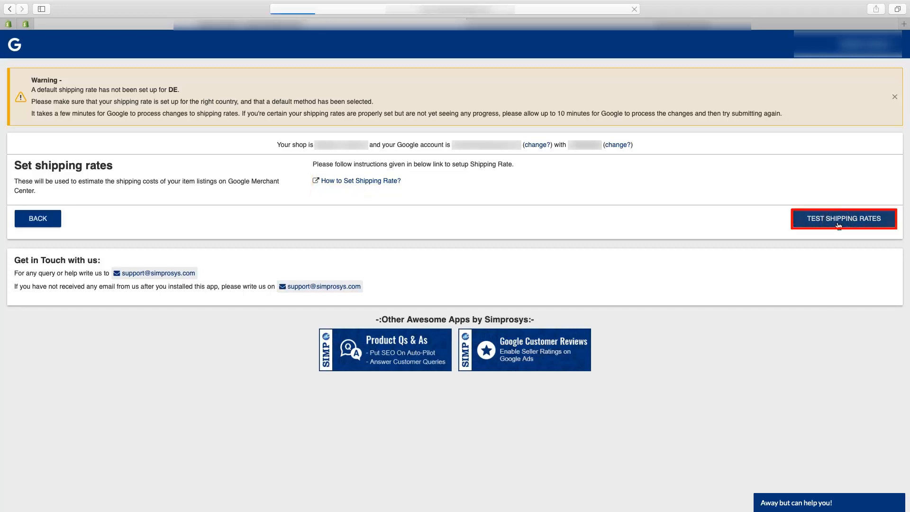
click(844, 219)
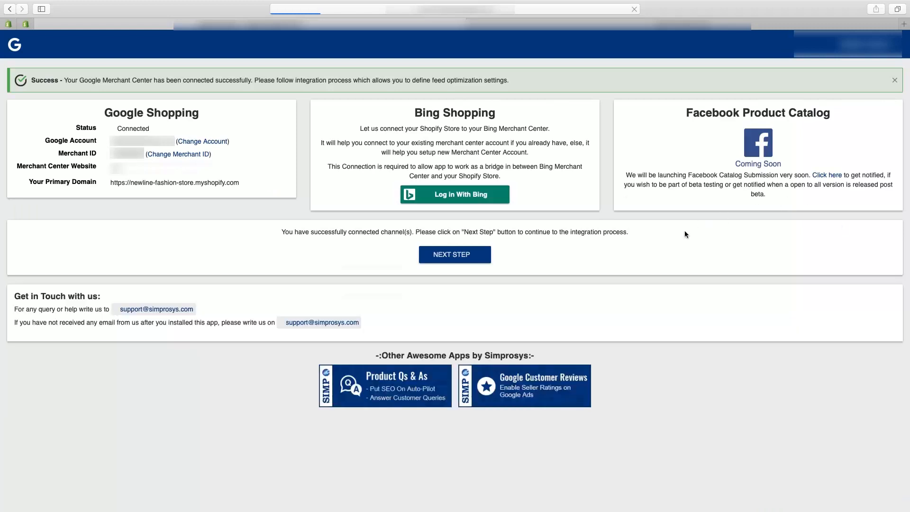
click(454, 255)
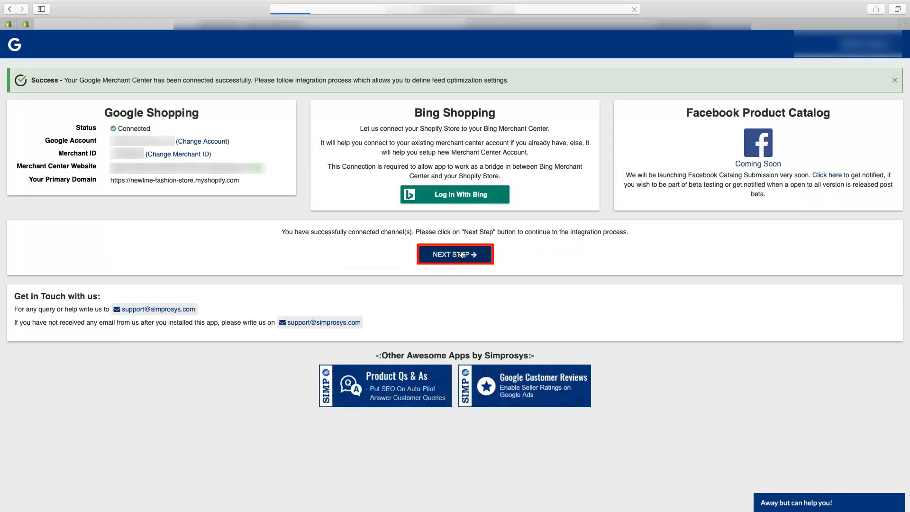
click(454, 254)
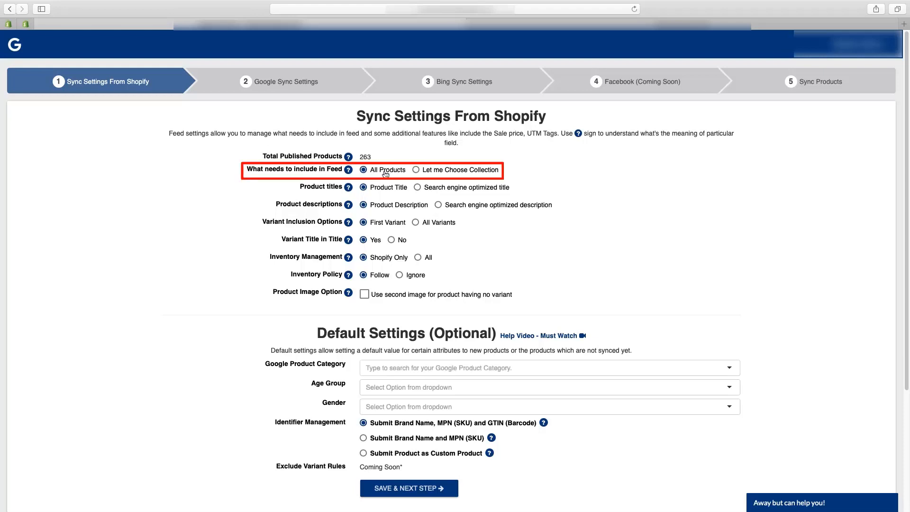
mouse_move(428, 173)
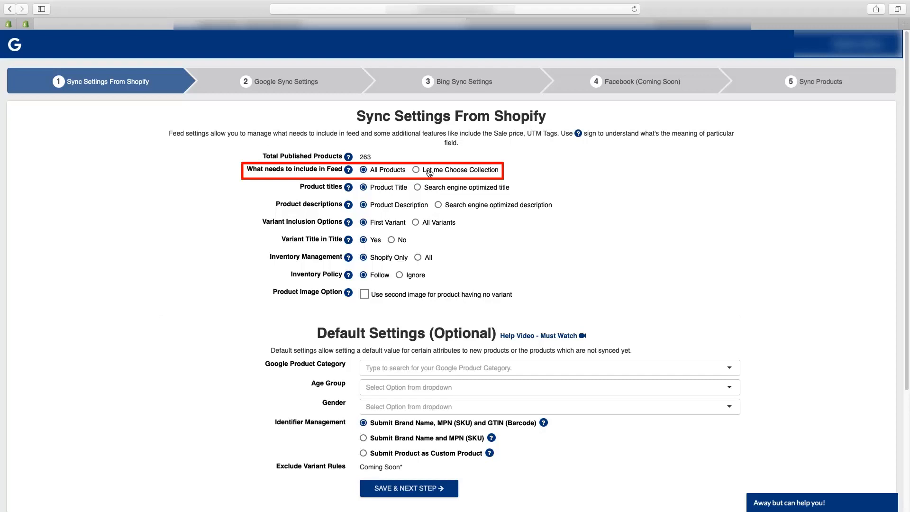
Keep All Products selected and set variant inclusion to All Variants.
click(416, 170)
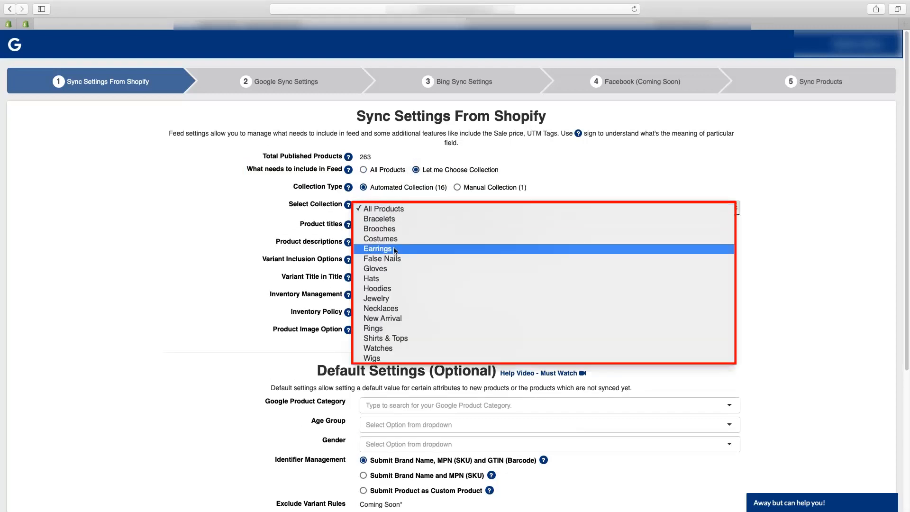
mouse_move(398, 319)
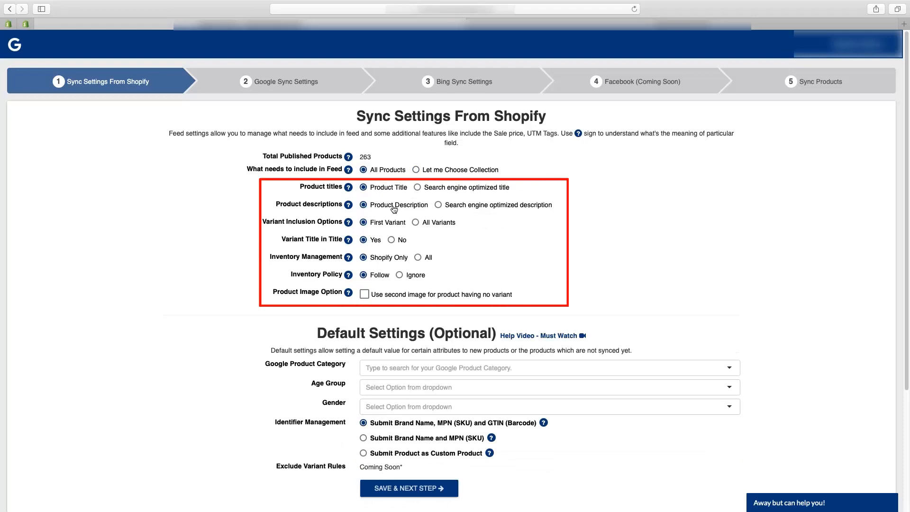
click(415, 222)
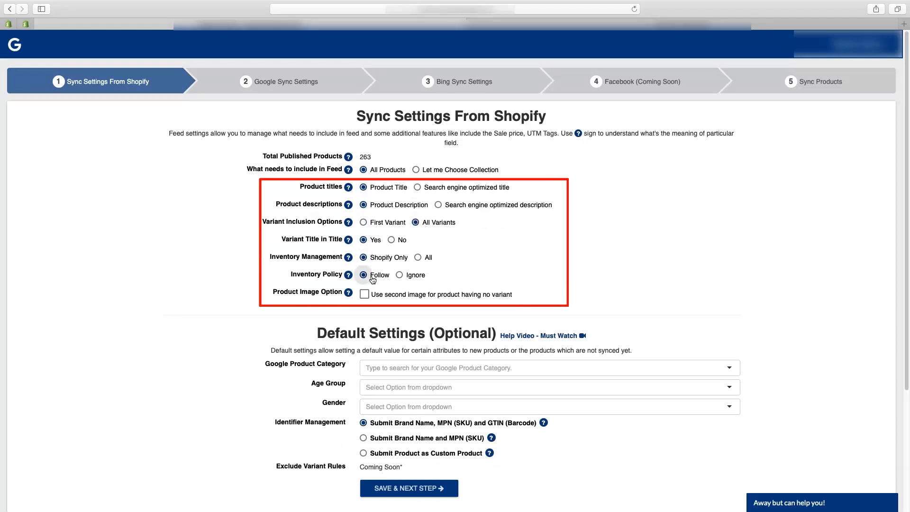
scroll(down, 3)
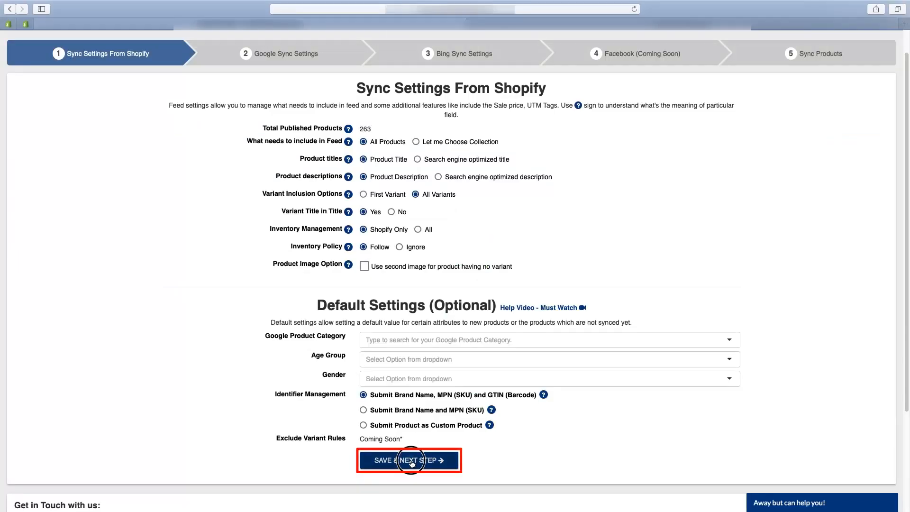
Save sync settings, then set Google settings to prices excluding 19.0 tax with global product IDs and save.
click(408, 460)
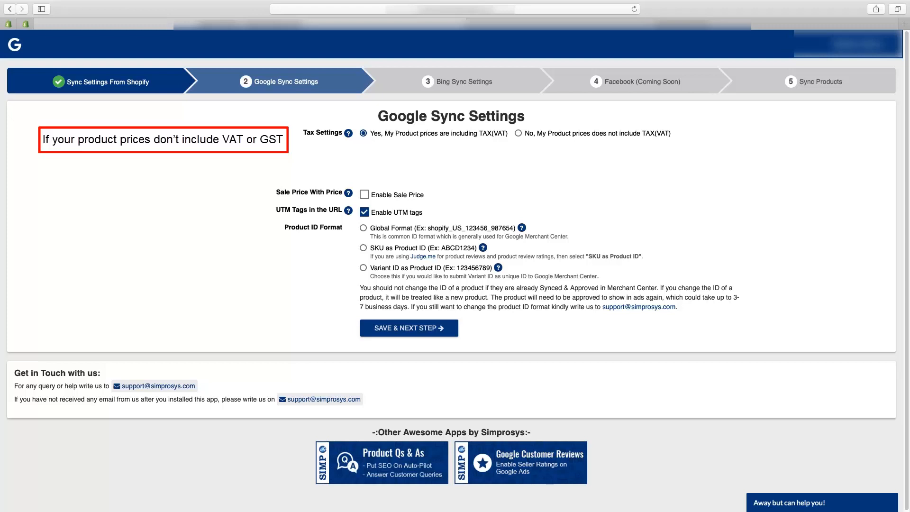
mouse_move(522, 139)
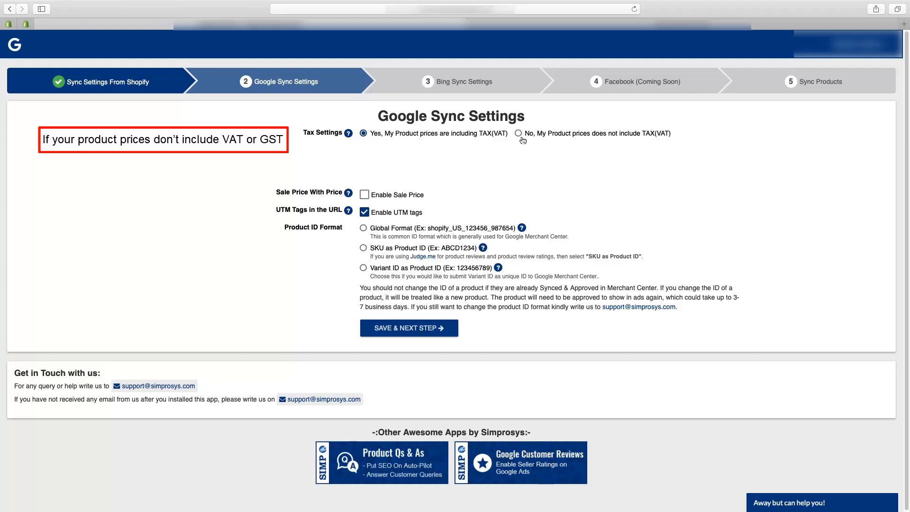
click(519, 134)
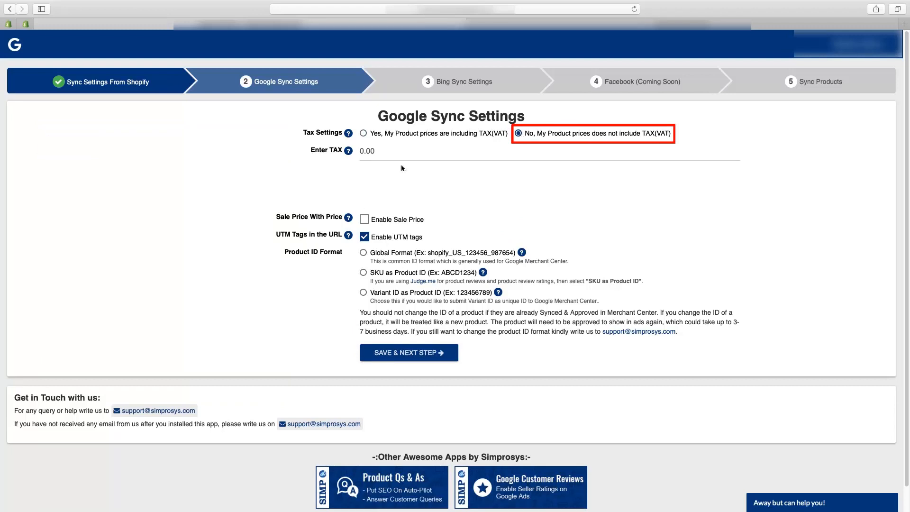
text(19.0)
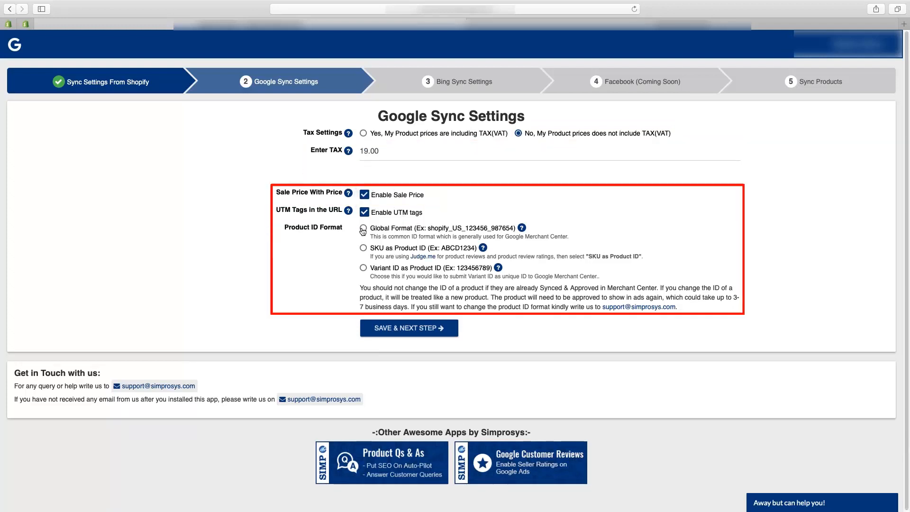
click(363, 227)
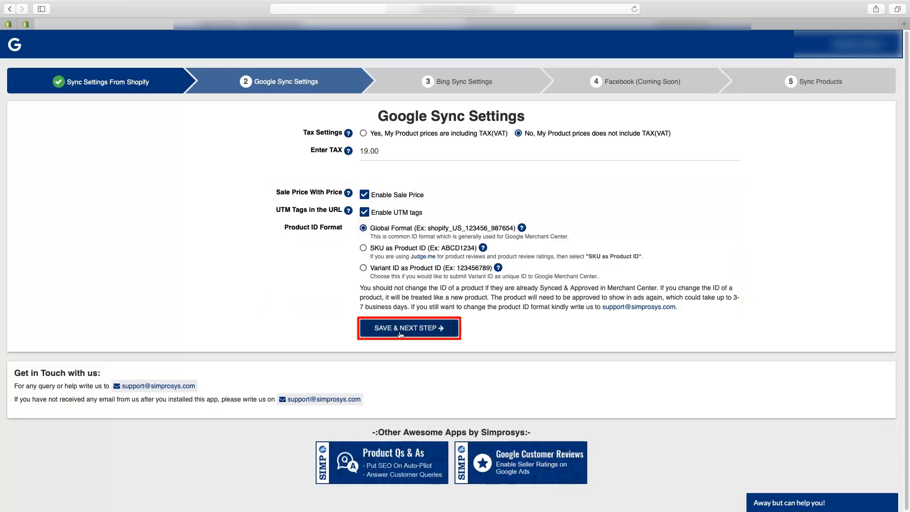
click(409, 328)
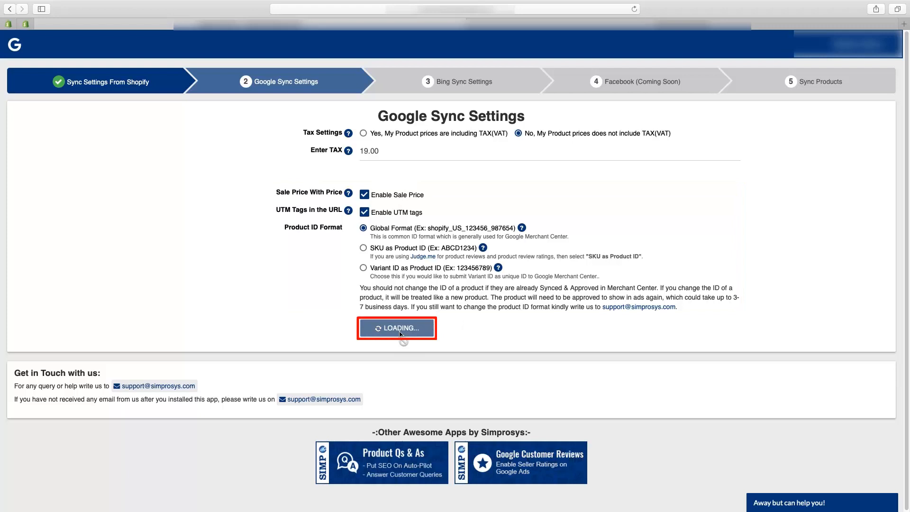
Log in with Bing by signing in to the Microsoft account with its password.
click(396, 328)
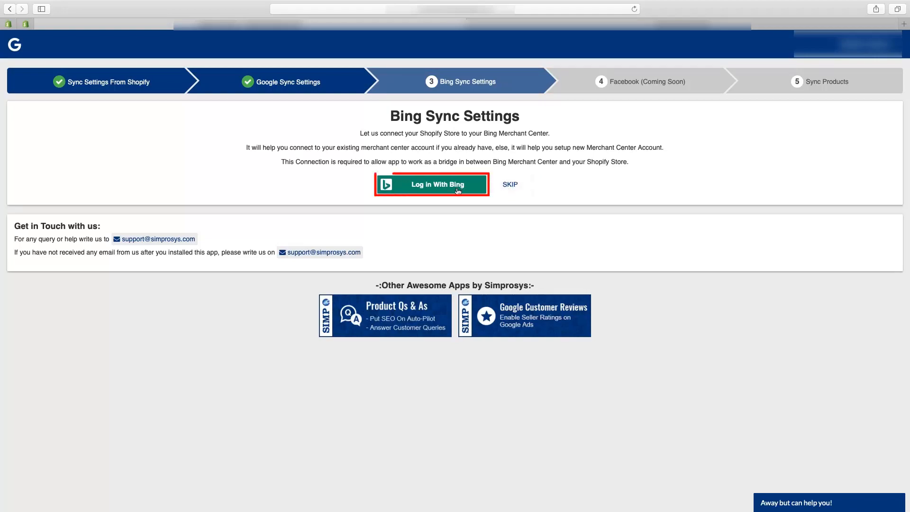
click(432, 184)
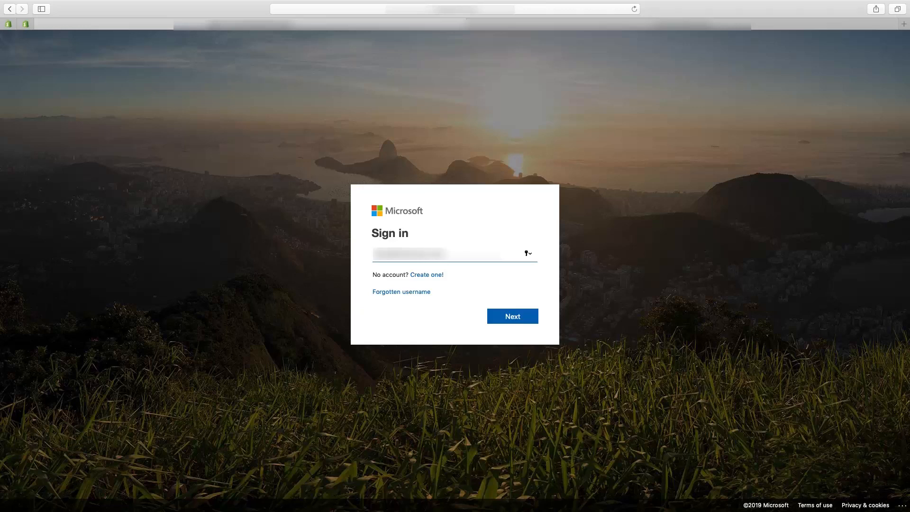
click(512, 316)
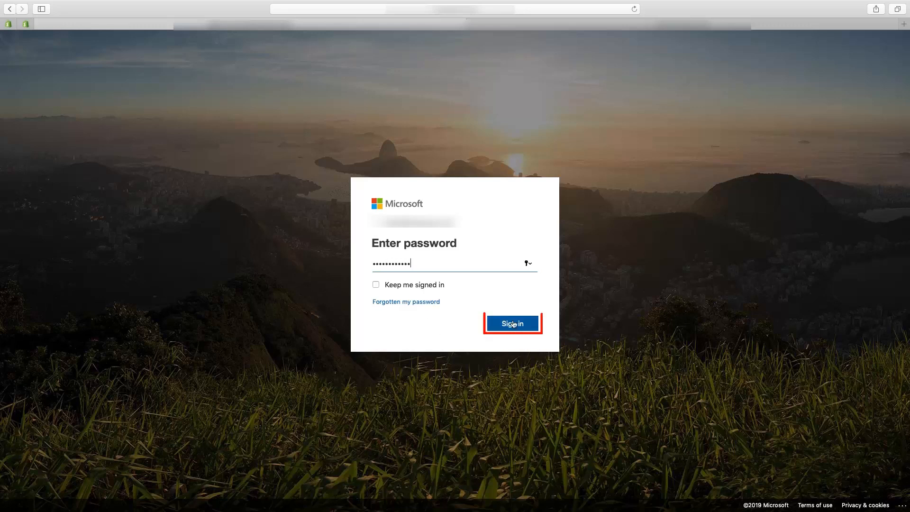
click(513, 324)
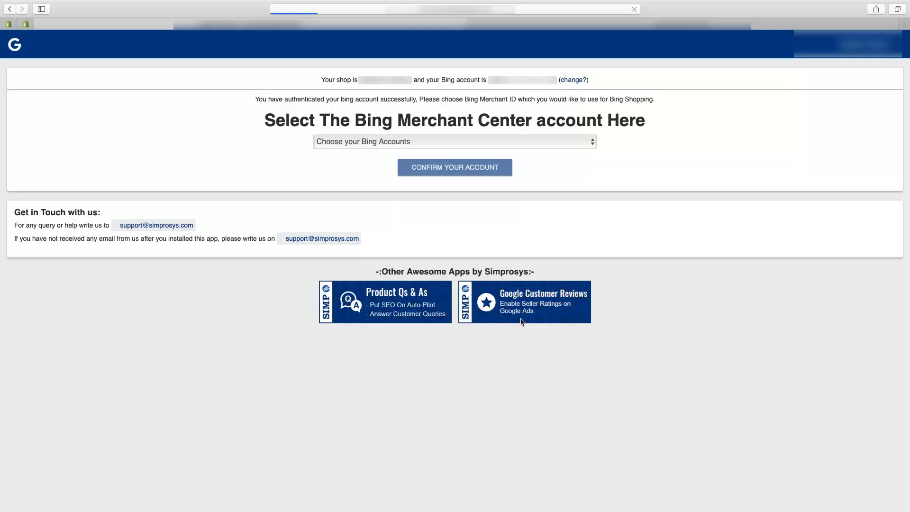
Choose the Bing account and its Merchant Center, then confirm the account.
click(454, 141)
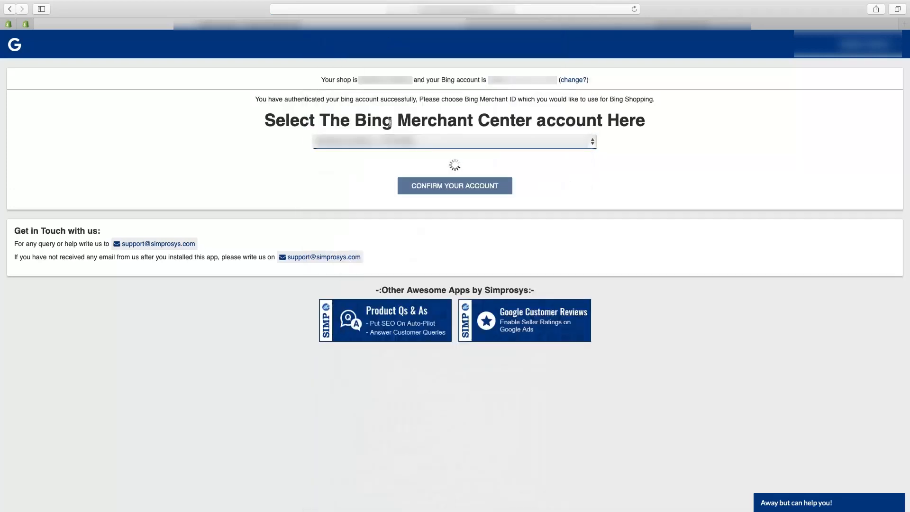
click(454, 142)
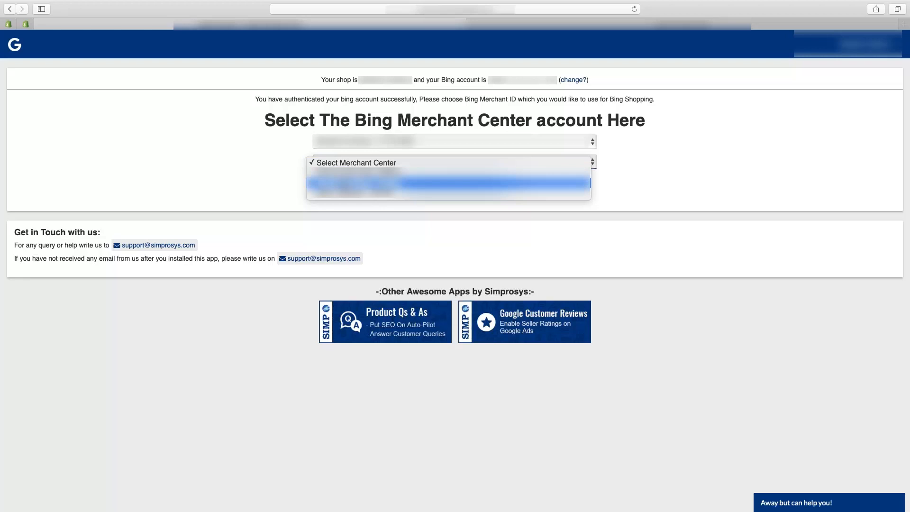
click(447, 184)
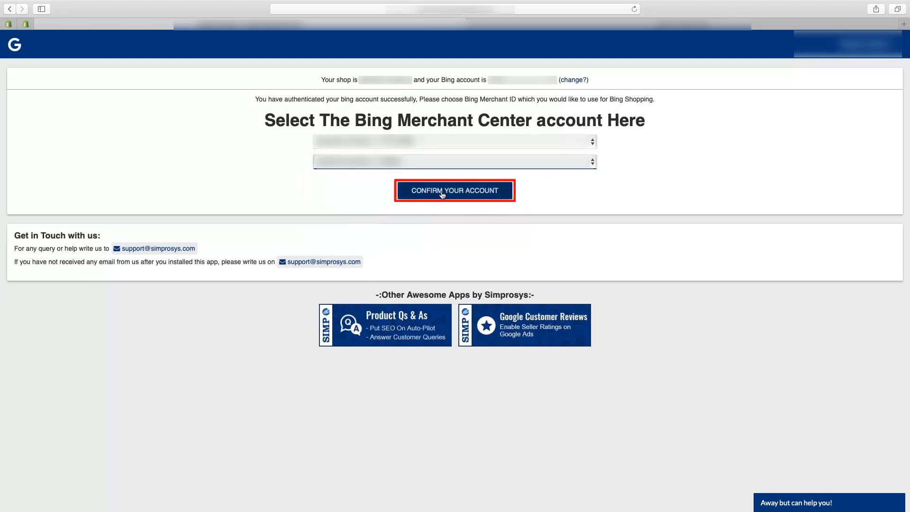
click(454, 191)
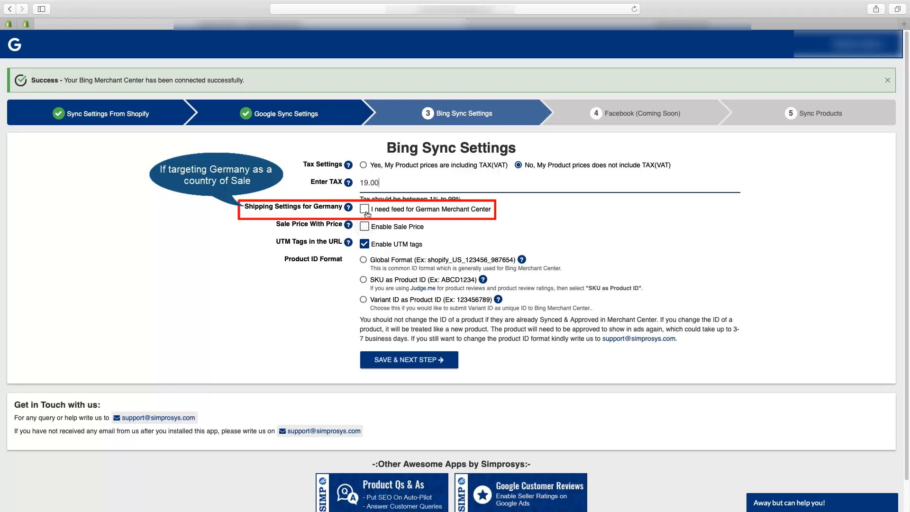
Enable German Merchant Center feed, sale price and global product IDs for Bing, then save.
click(365, 208)
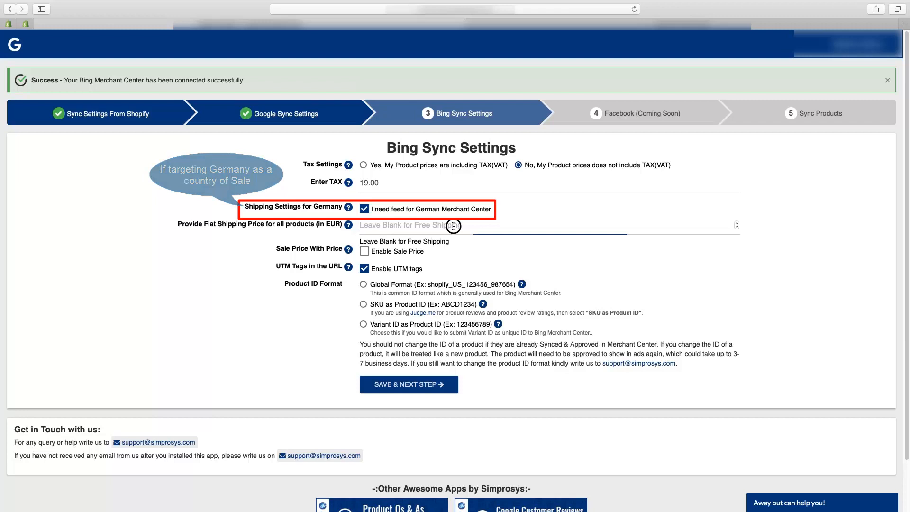
click(364, 251)
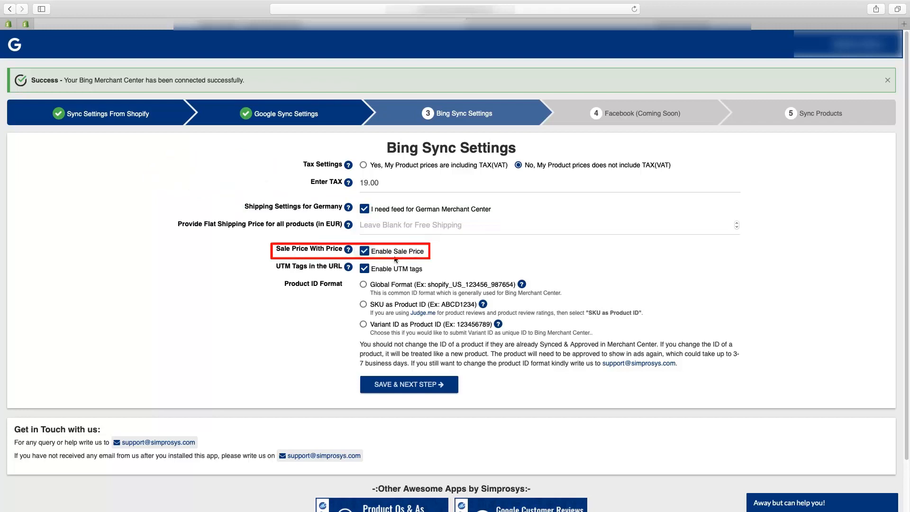
click(363, 284)
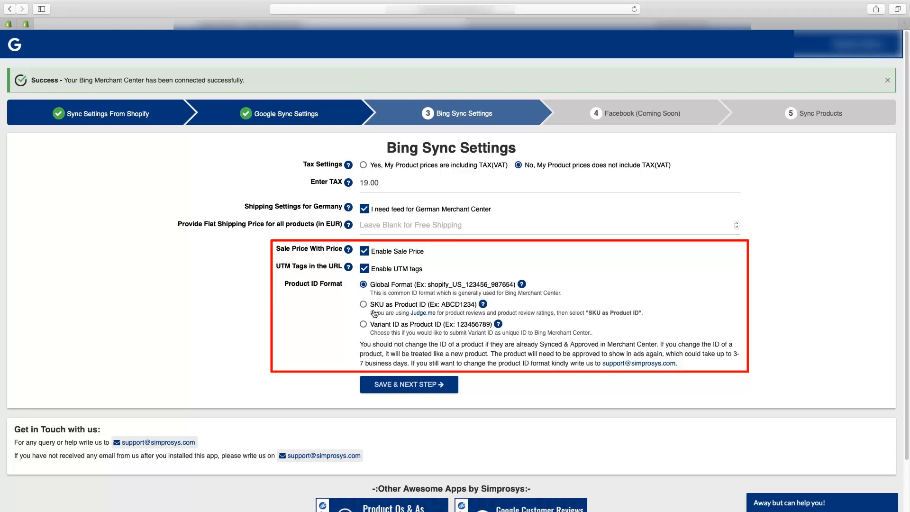
click(409, 384)
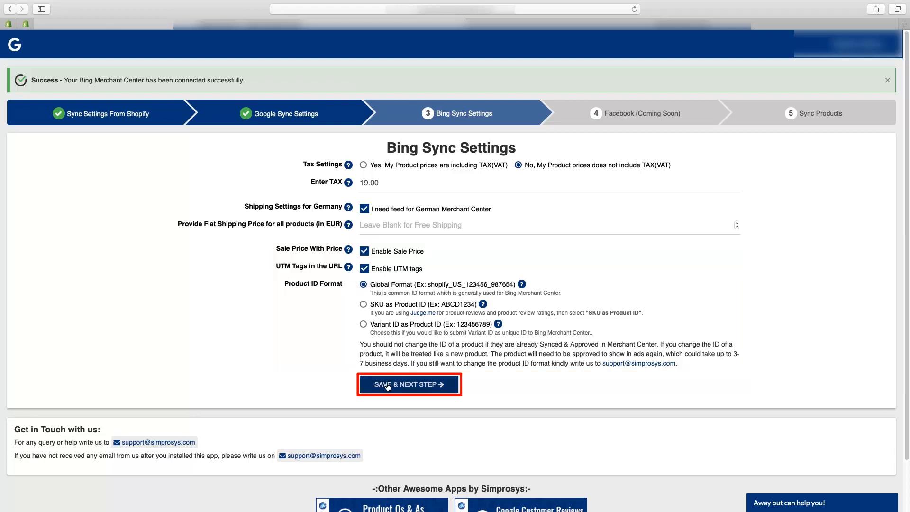
click(409, 385)
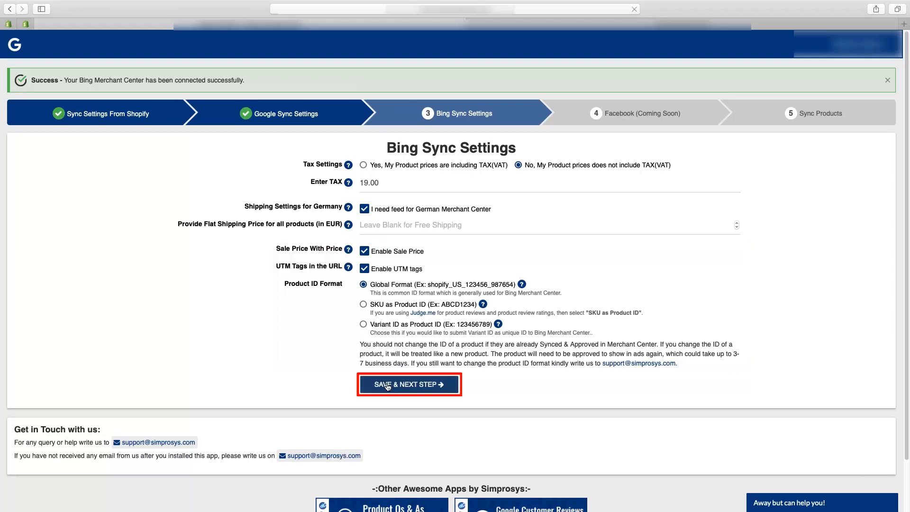
click(409, 384)
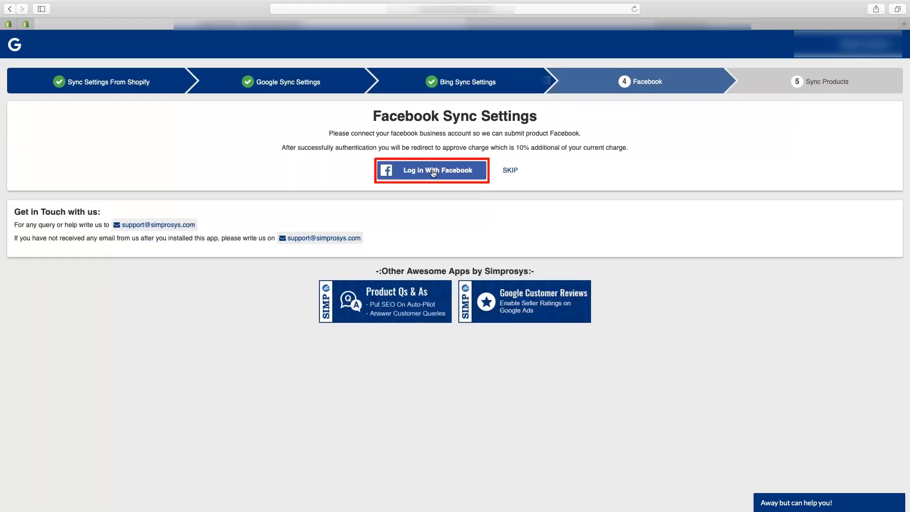
Log in with Facebook and continue through its confirmation dialog.
click(430, 169)
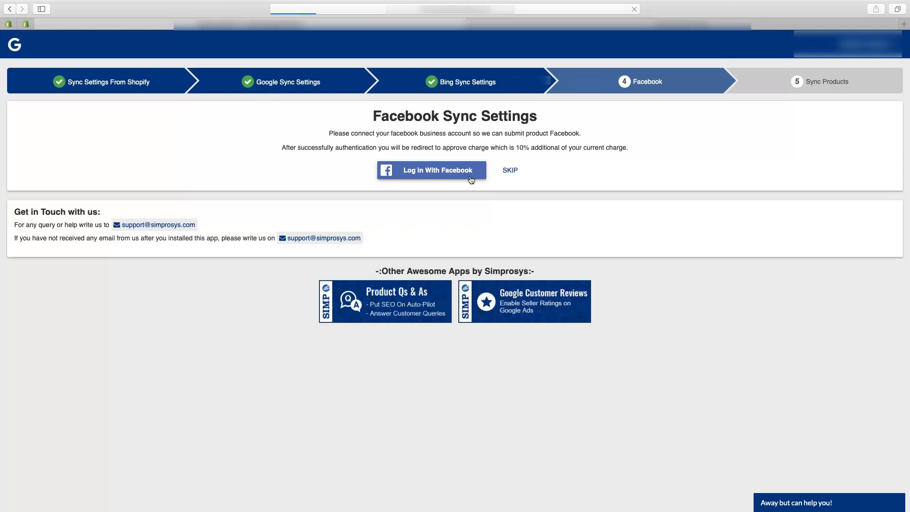
click(431, 170)
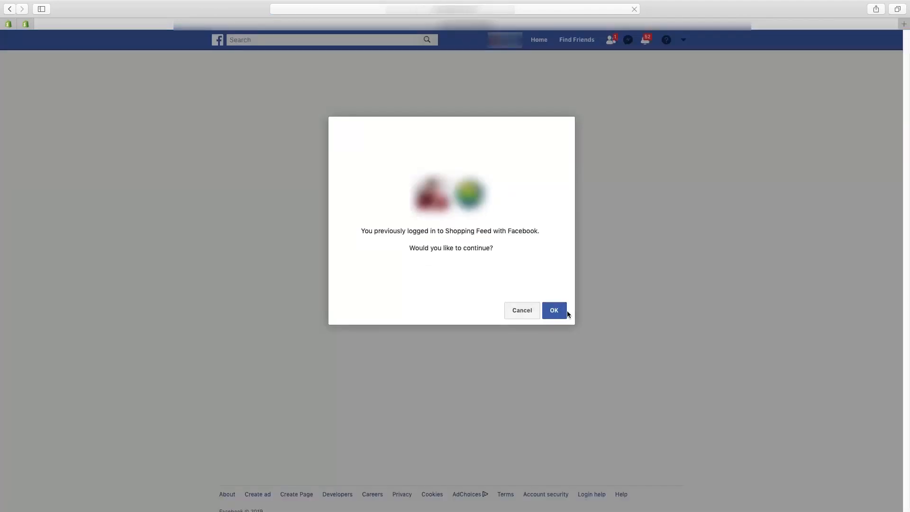
click(553, 310)
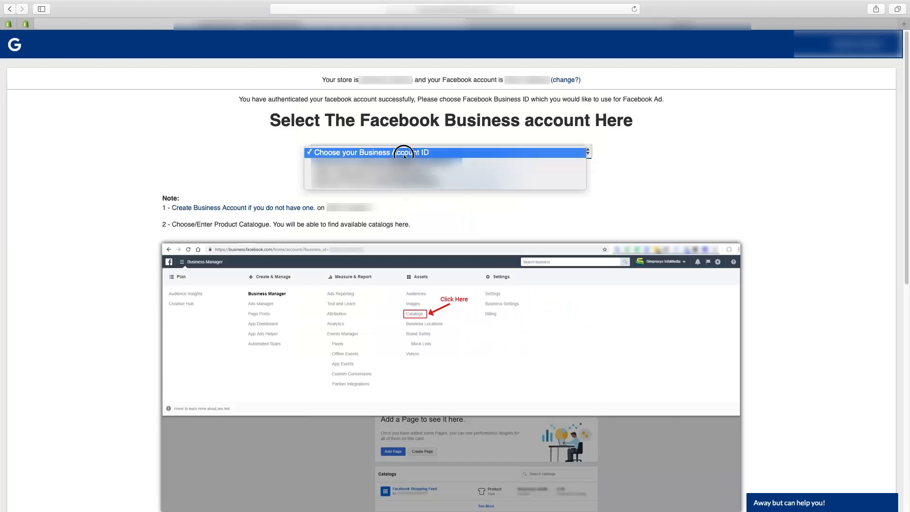
click(446, 151)
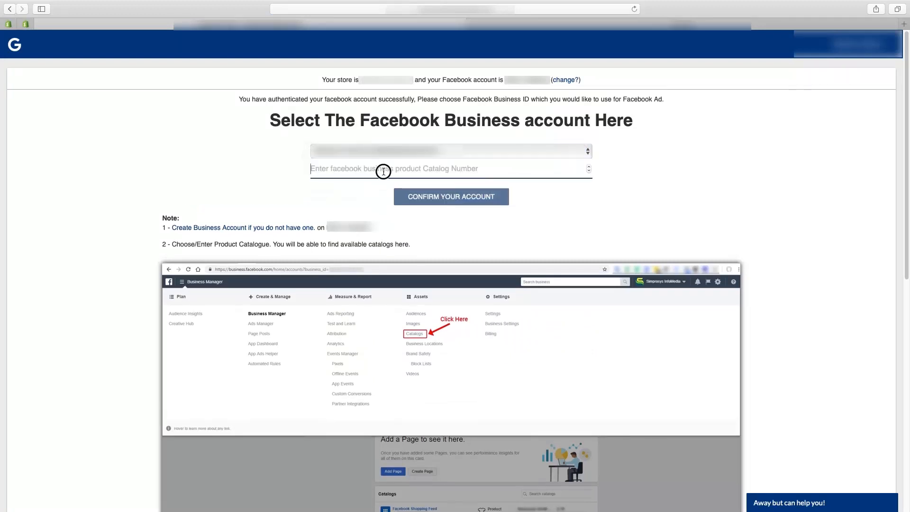
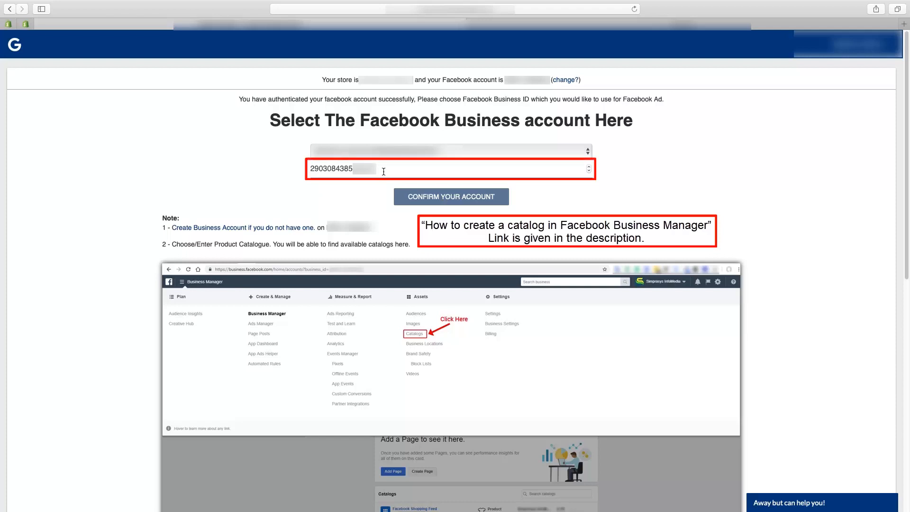
click(450, 197)
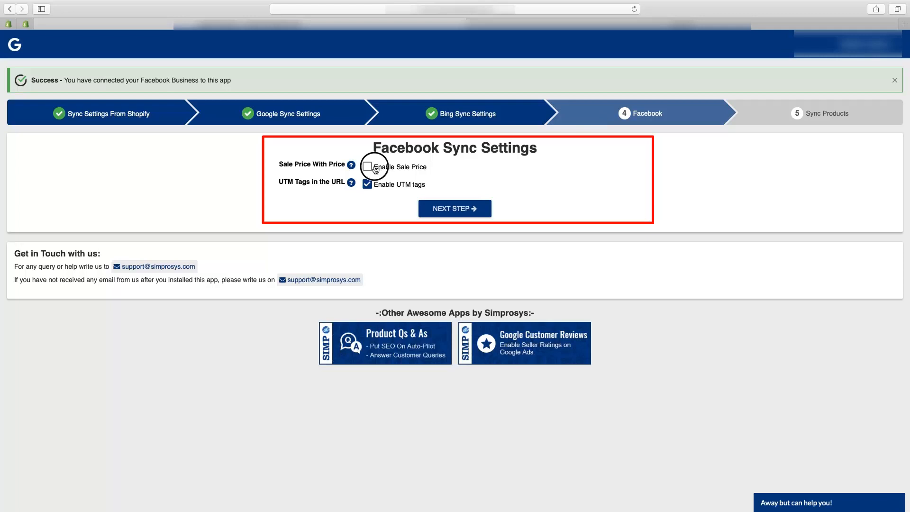
Enable sale price in the Facebook feed and save the settings to reach Sync Products.
click(367, 167)
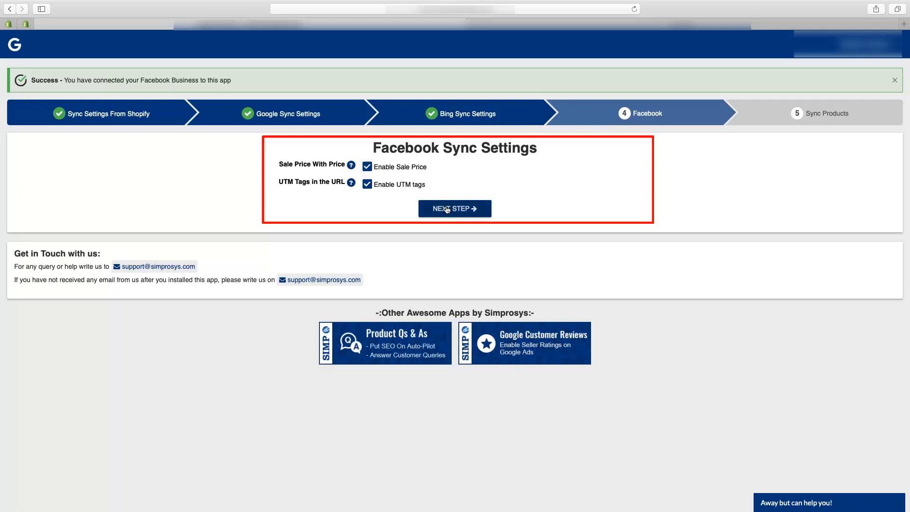
click(454, 208)
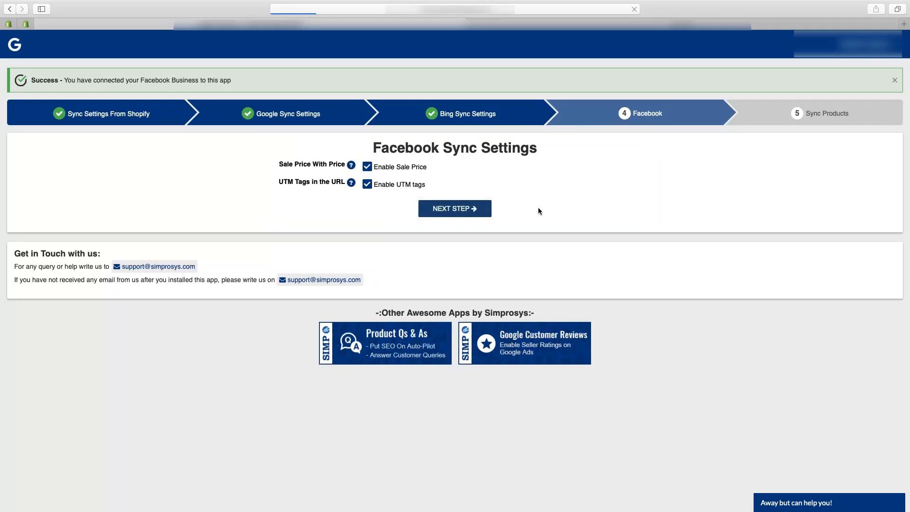
click(454, 208)
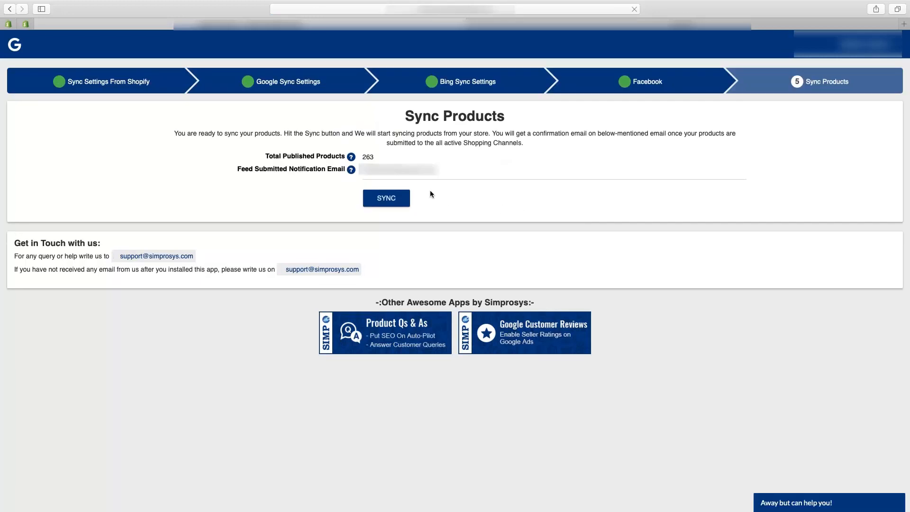
Start syncing the store's 263 published products to the shopping channels.
click(386, 198)
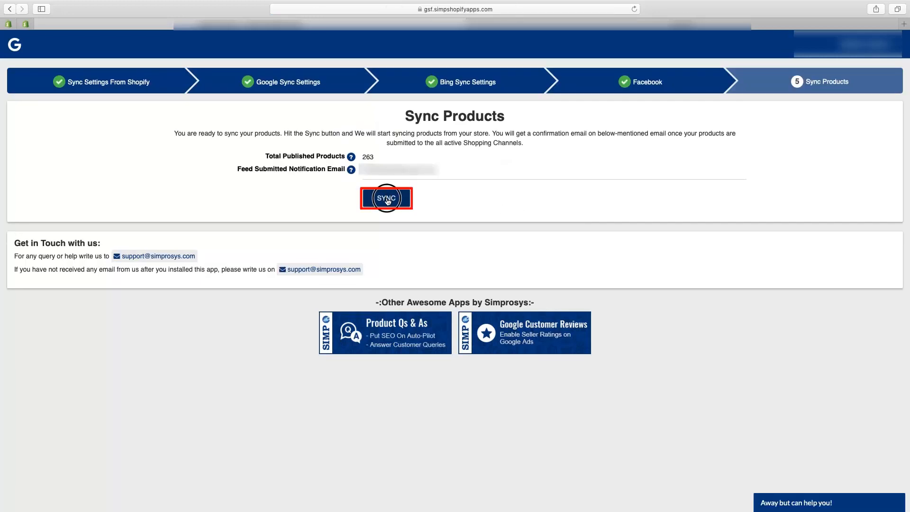
click(386, 199)
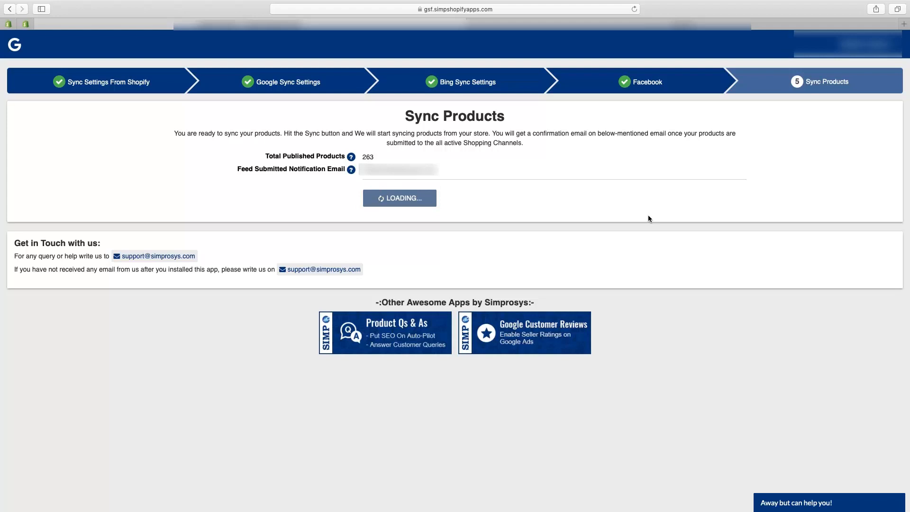
click(400, 198)
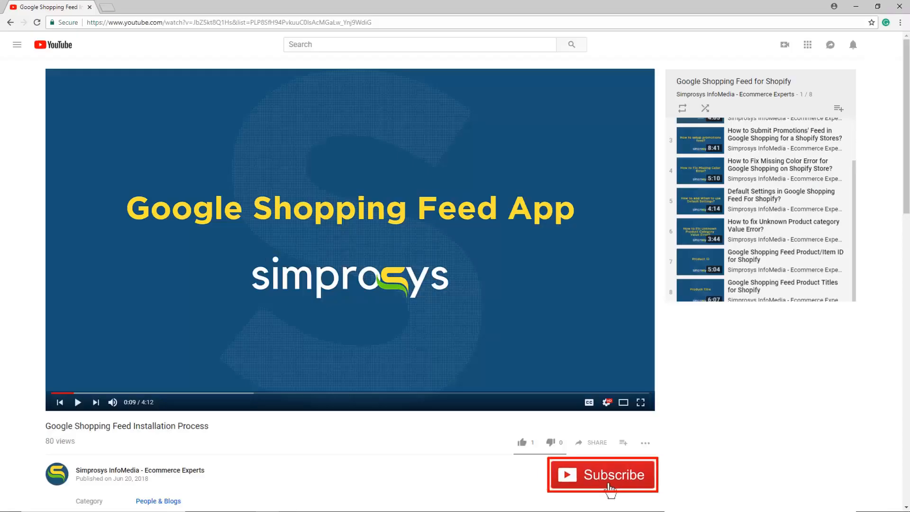
mouse_move(610, 489)
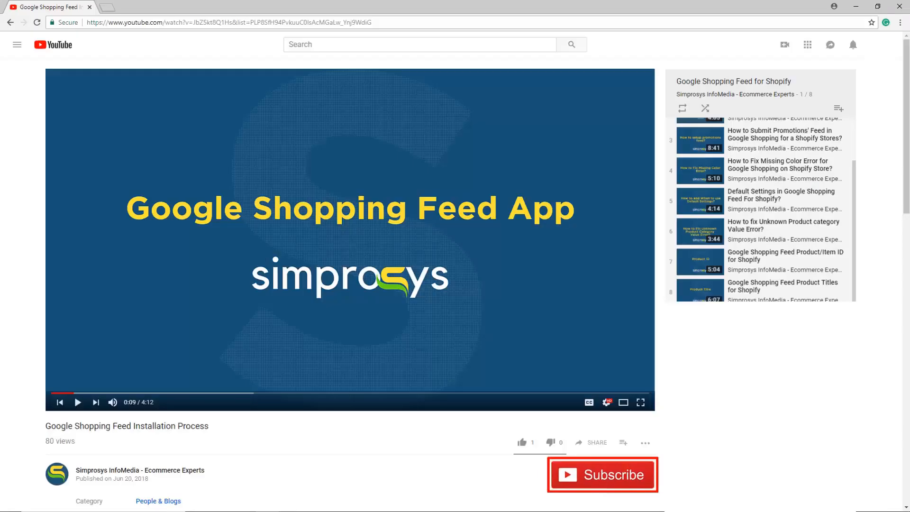